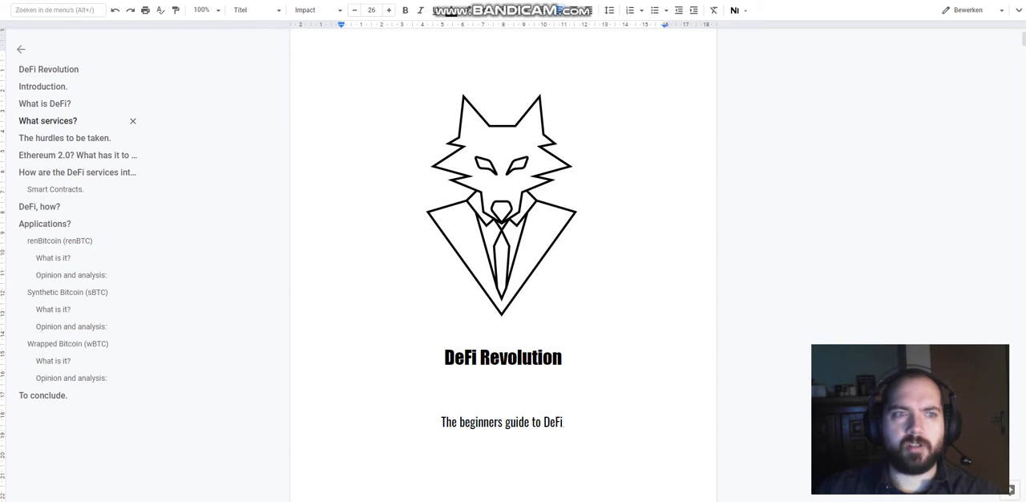
pyautogui.moveTo(64, 138)
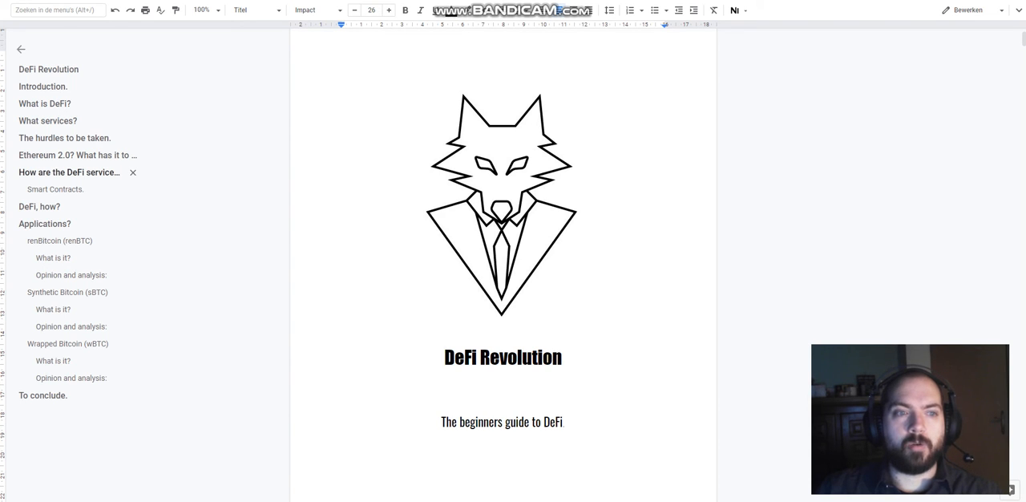
pyautogui.moveTo(72, 173)
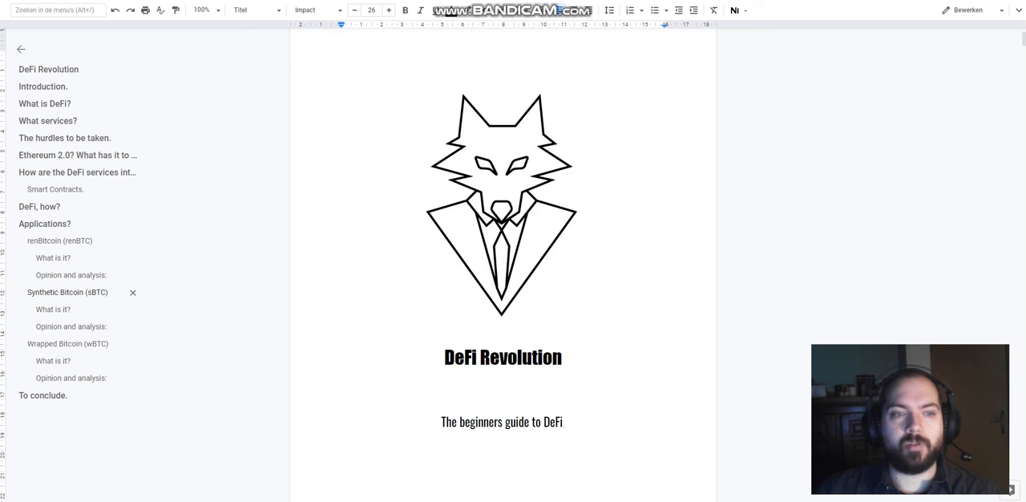
pyautogui.moveTo(71, 275)
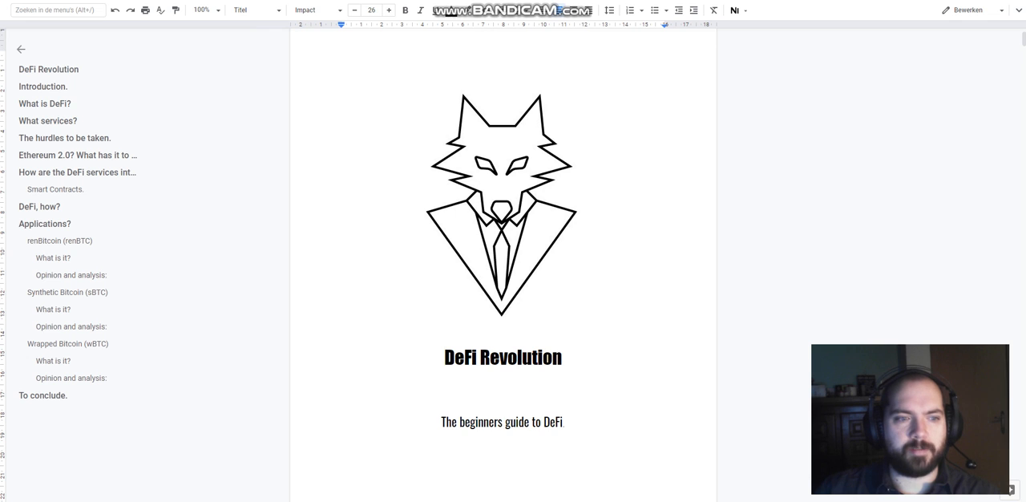
# - Jump to the 'To conclude.' chapter via the document outline
pyautogui.click(45, 394)
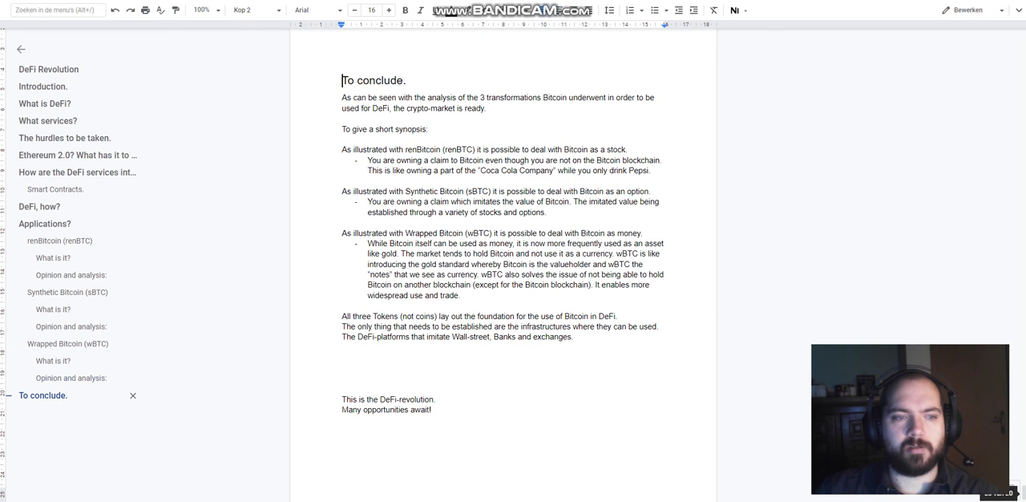